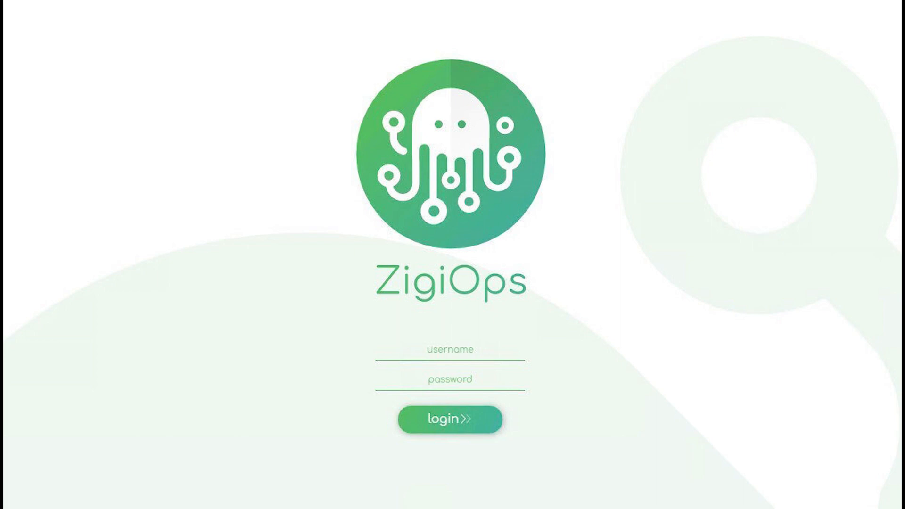
Log in to ZigiOps to reach the dashboard
left_click(449, 419)
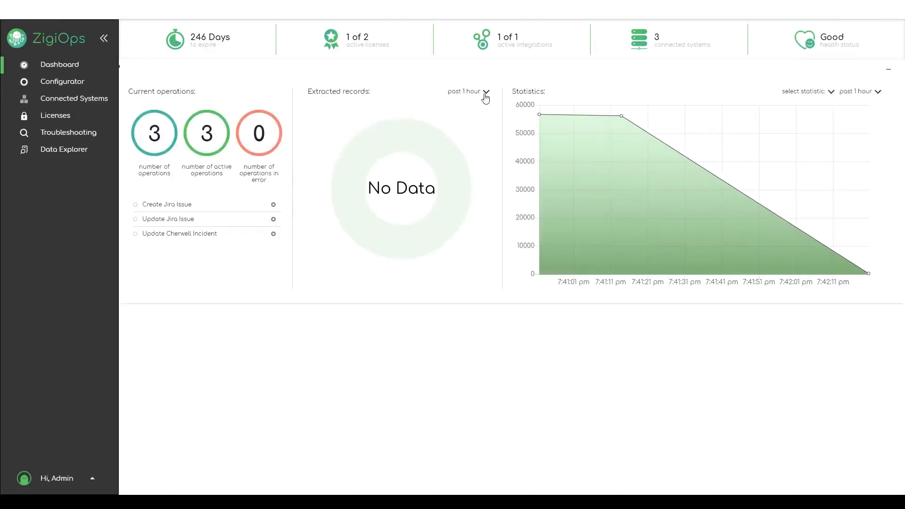
Show past-week extracted records, then view Connected Systems listing Jira and ServiceNow
left_click(465, 91)
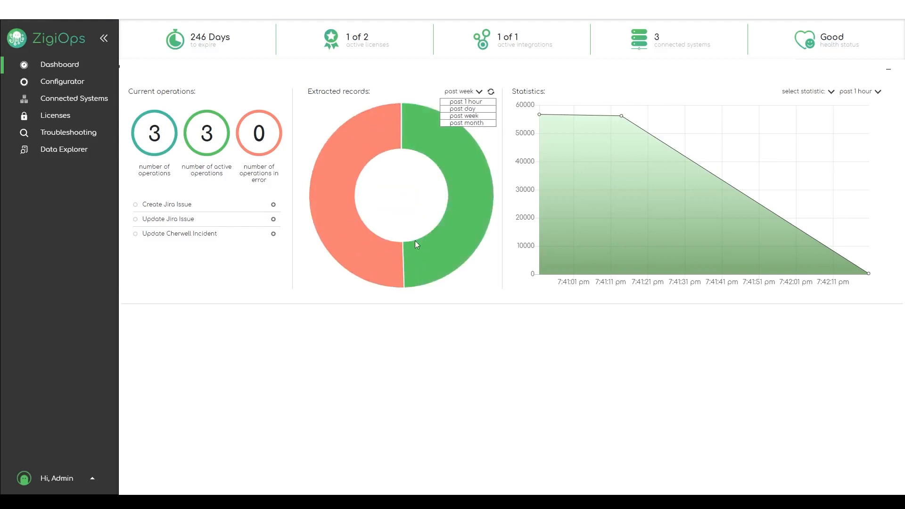
mouse_move(85, 85)
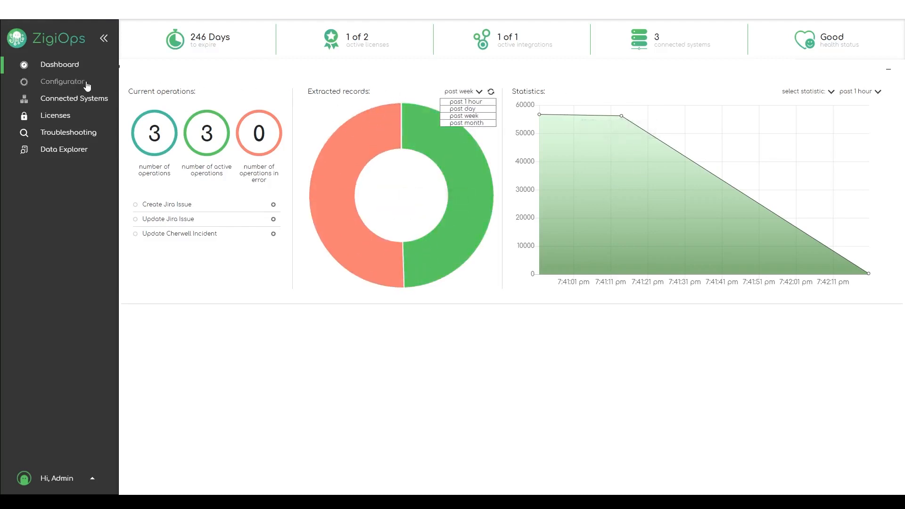
left_click(74, 98)
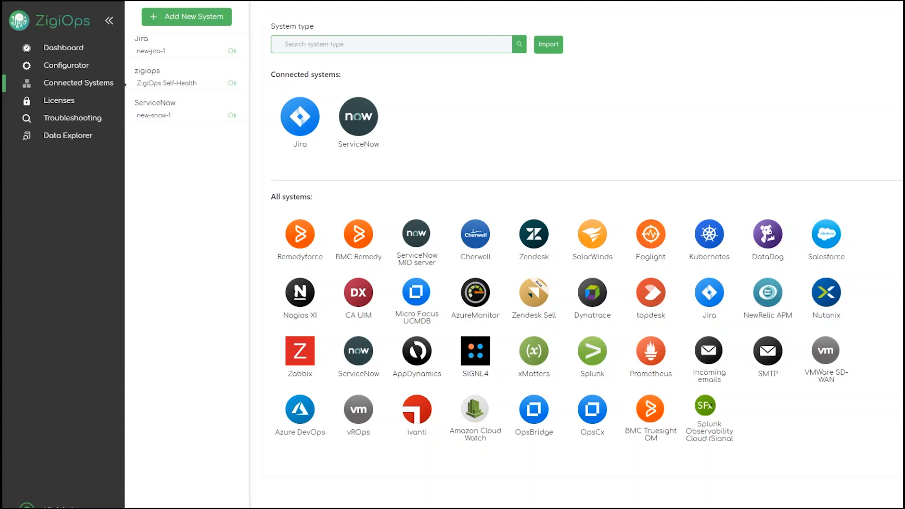
mouse_move(10, 174)
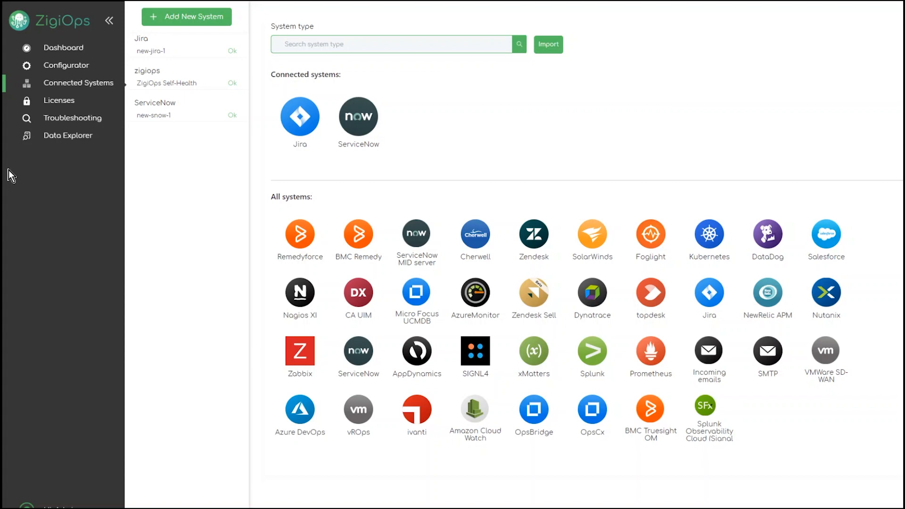
mouse_move(65, 170)
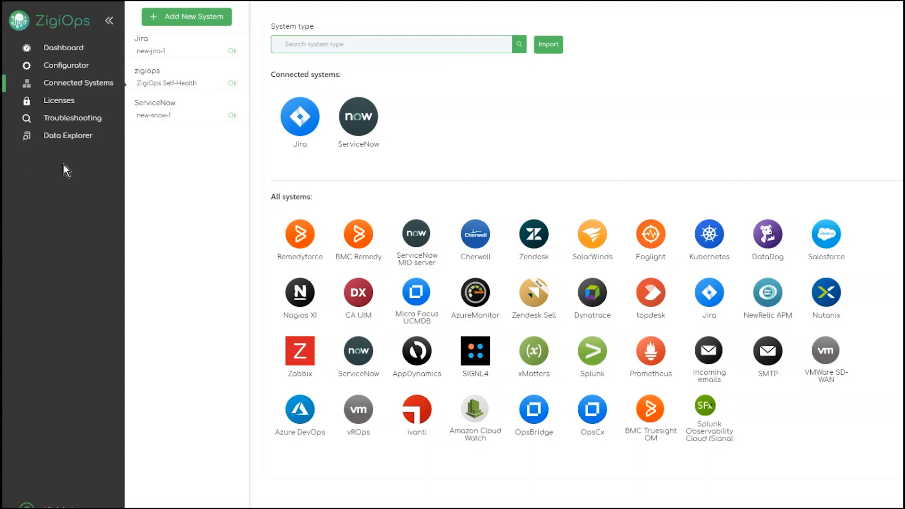
mouse_move(69, 100)
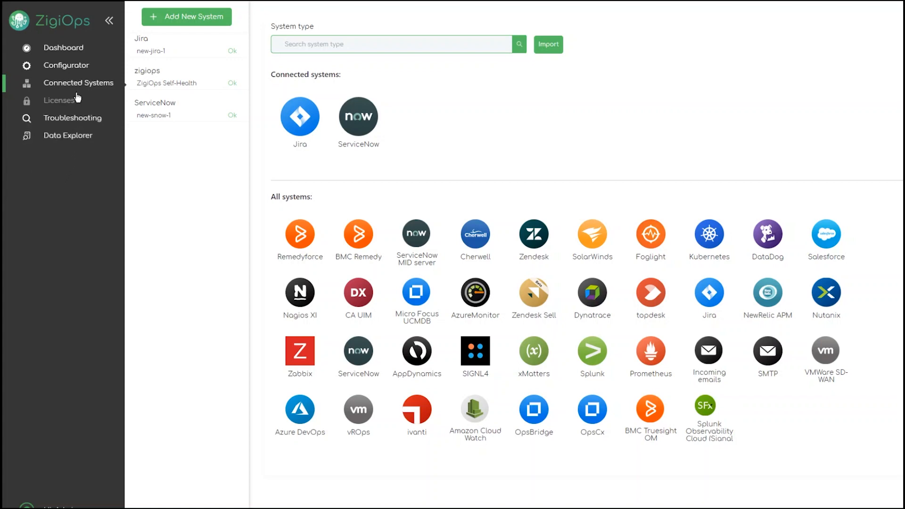
mouse_move(66, 65)
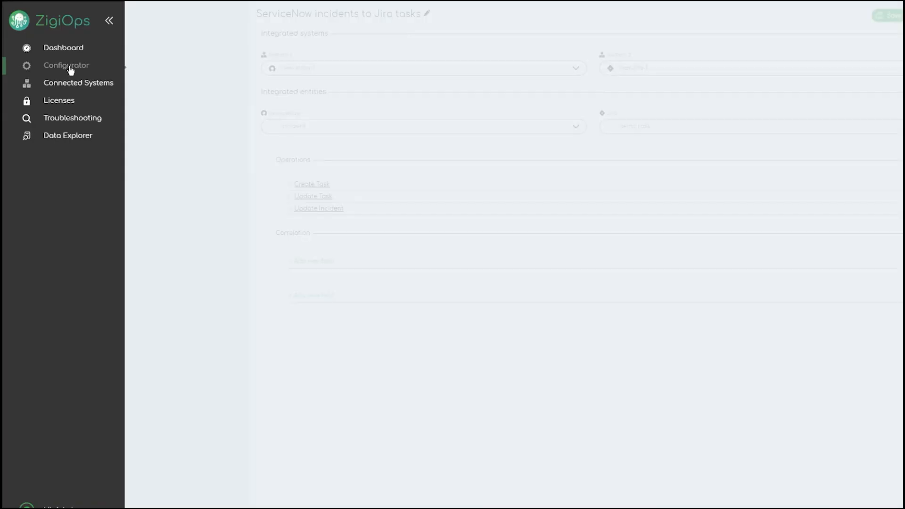
Open the 'ServiceNow incidents to Jira tasks' integration in Configurator
left_click(66, 64)
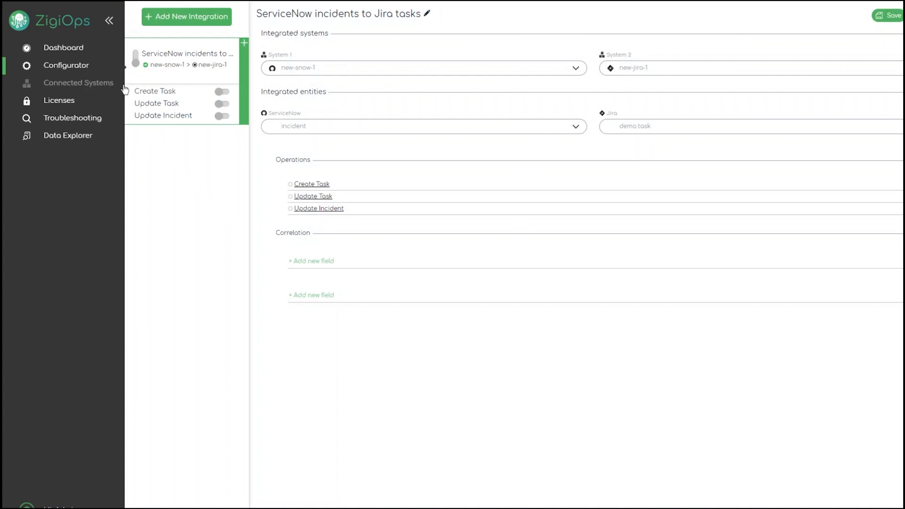
mouse_move(314, 196)
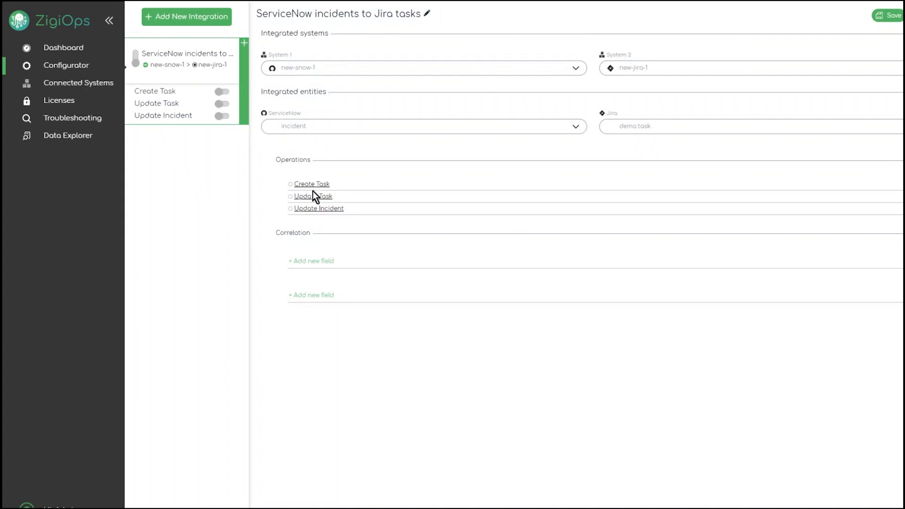
mouse_move(278, 221)
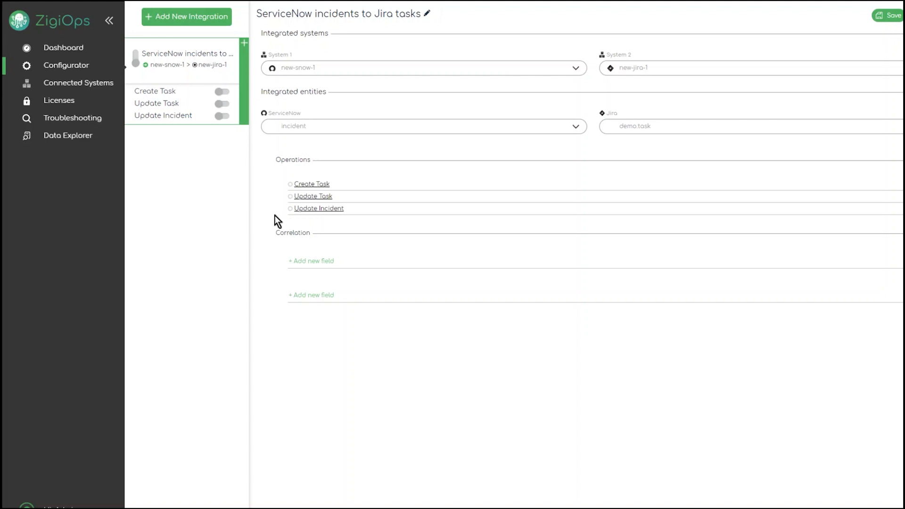
mouse_move(326, 234)
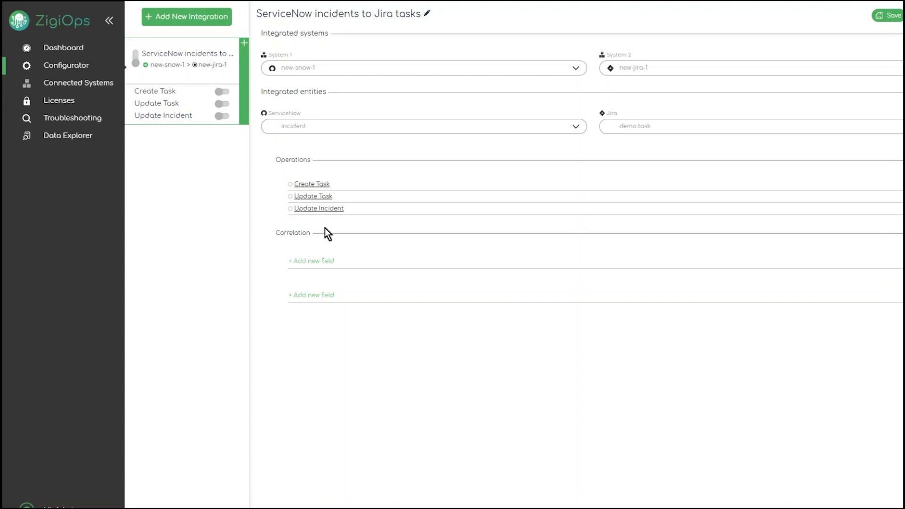
mouse_move(310, 260)
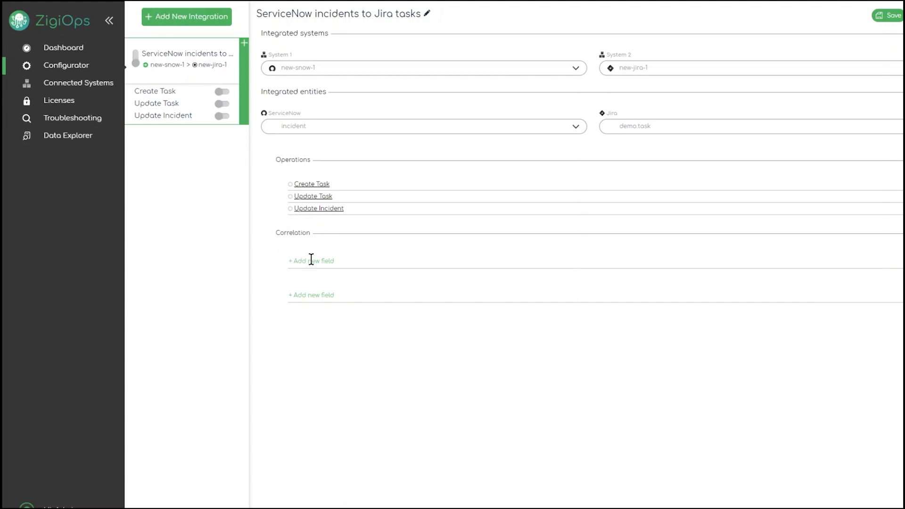
Add Jira correlation field customfield_10100 (correlation_id) with value {number}
left_click(311, 260)
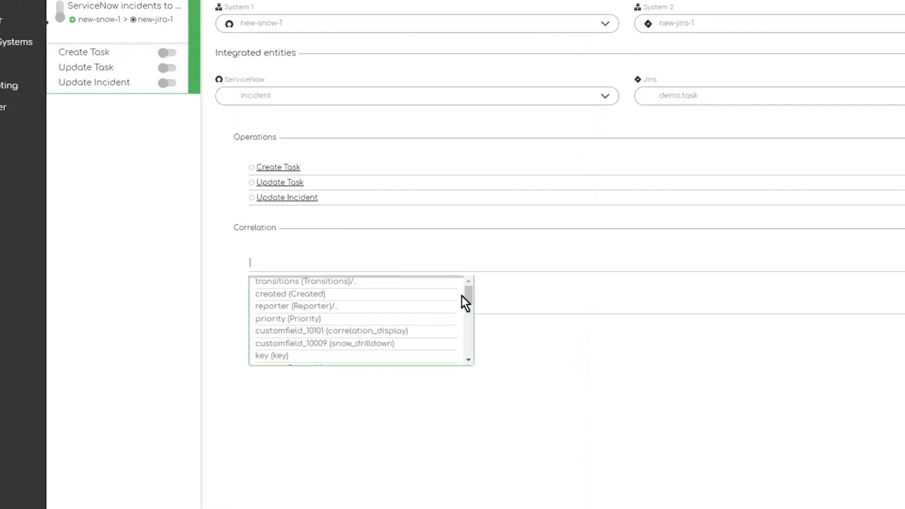
scroll("down", 3)
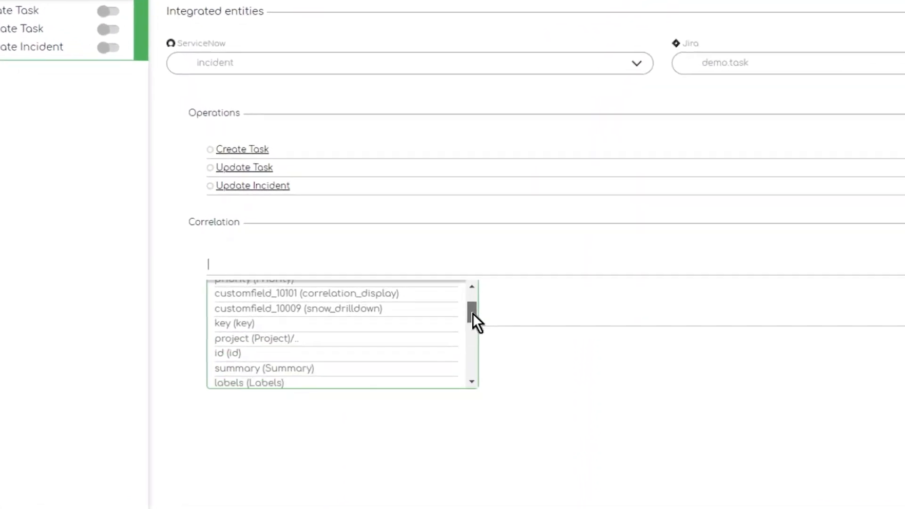
scroll("down", 3)
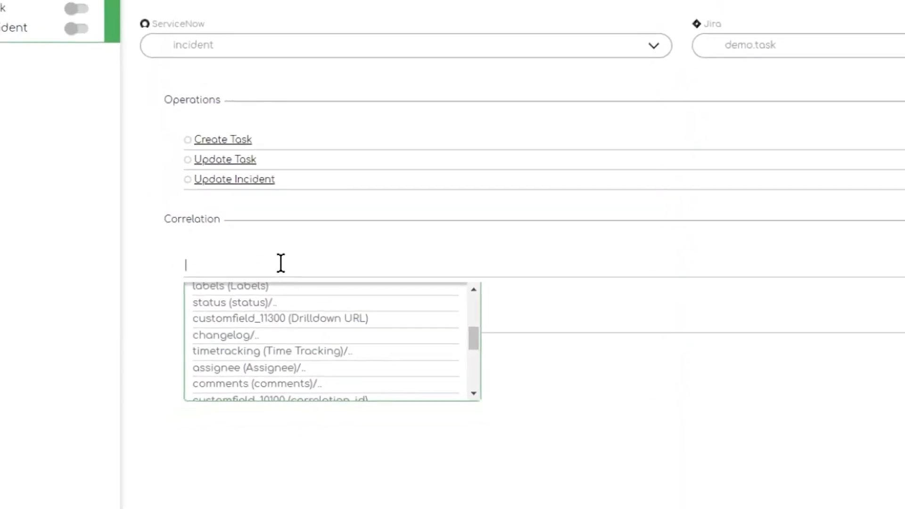
type("101")
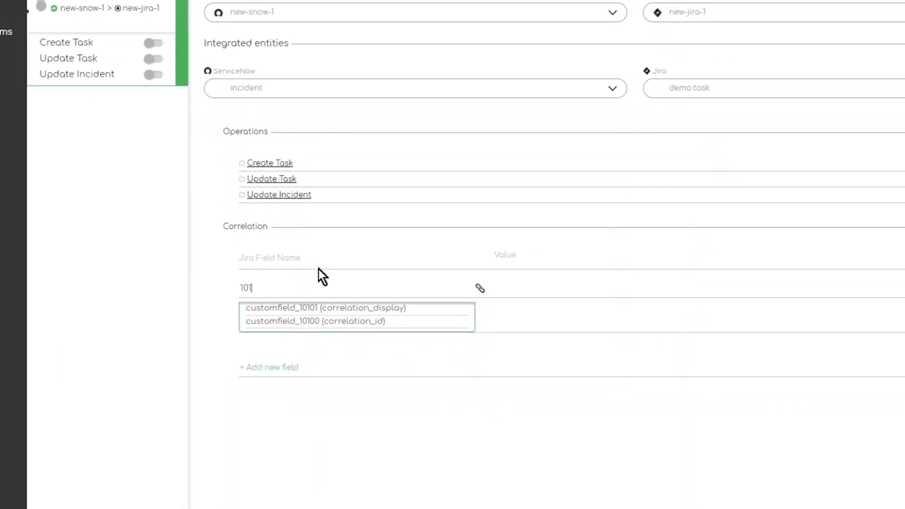
left_click(315, 321)
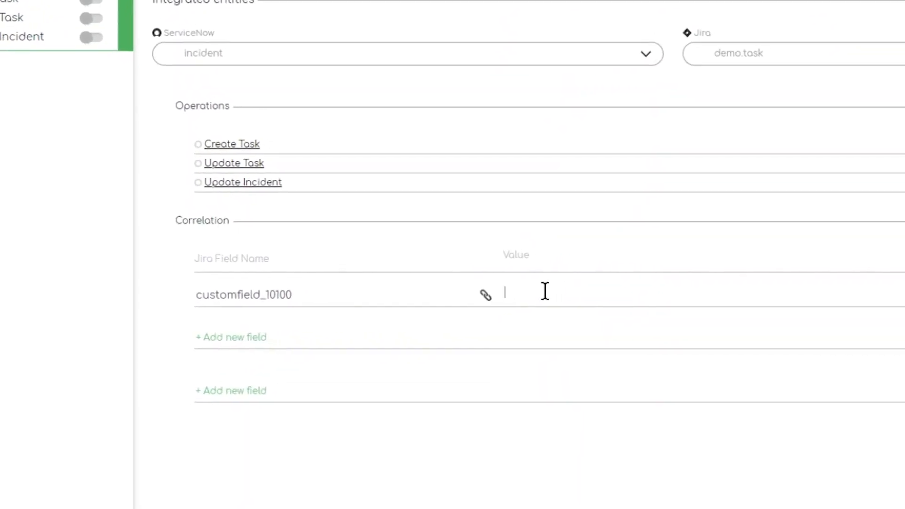
type("{number")
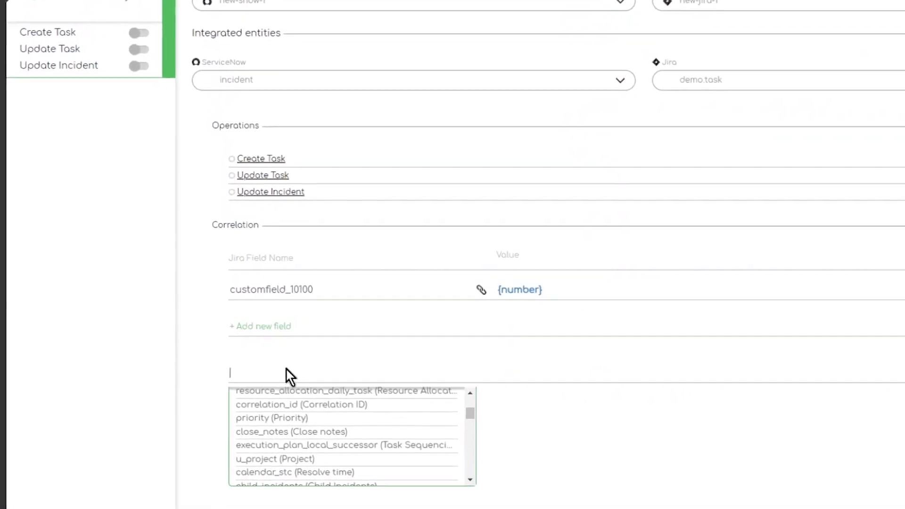
Map ServiceNow correlation_id to {key} and correlation_display to 'Transferred to Jira by ZigiOps'
type("cor")
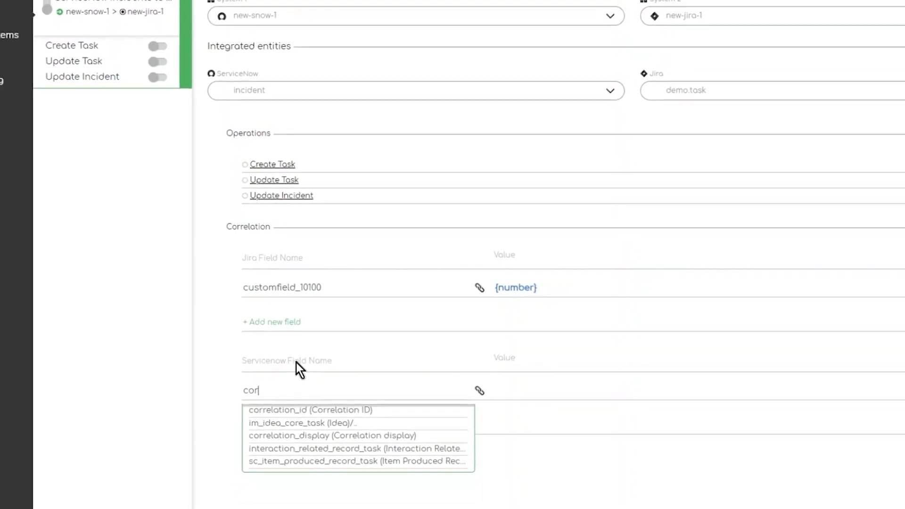
type("r")
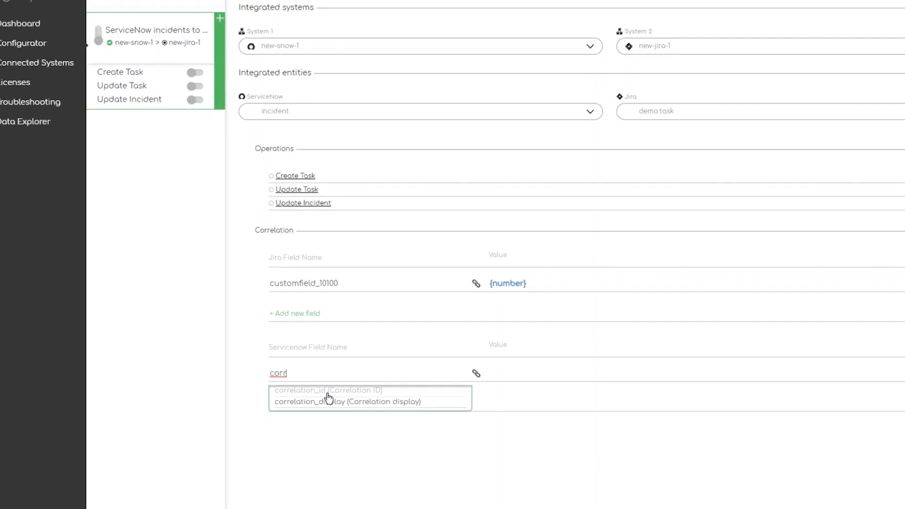
left_click(327, 390)
type("{key}")
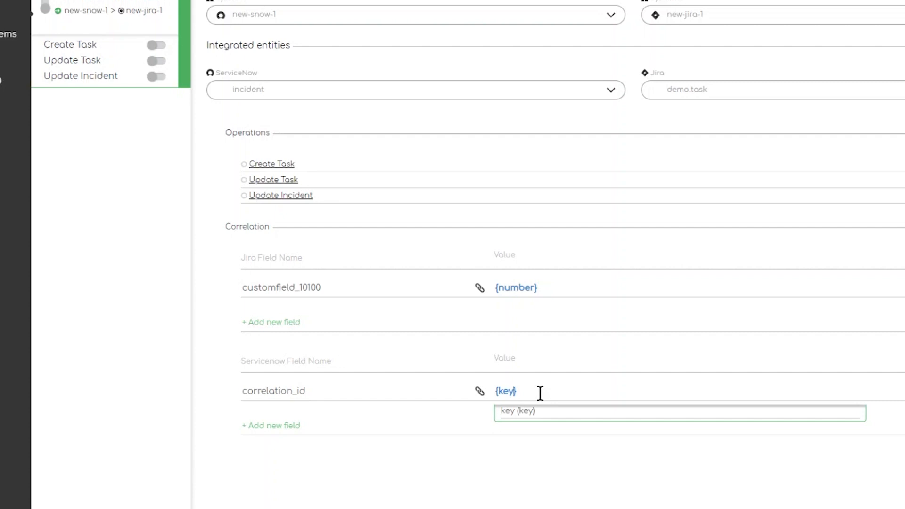
left_click(271, 425)
type("correlation_display")
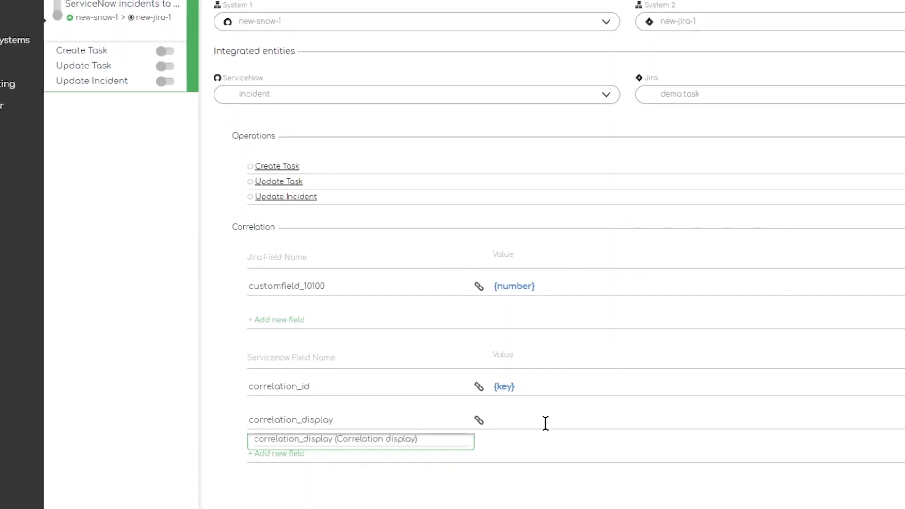
type("Transferred to Ji")
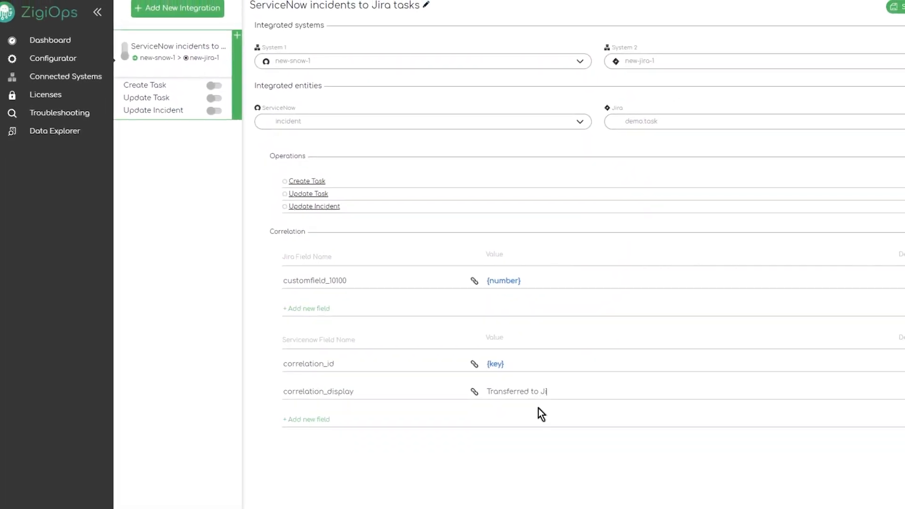
type("ra by ZigiOps")
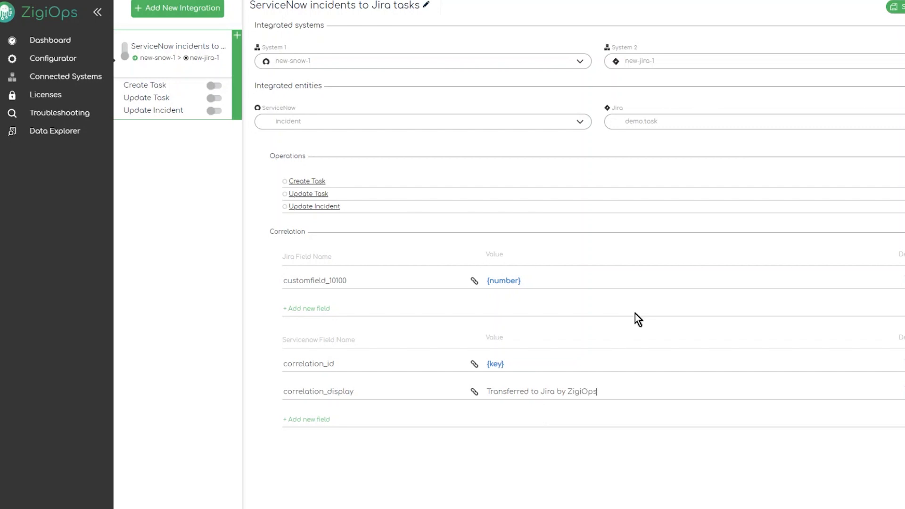